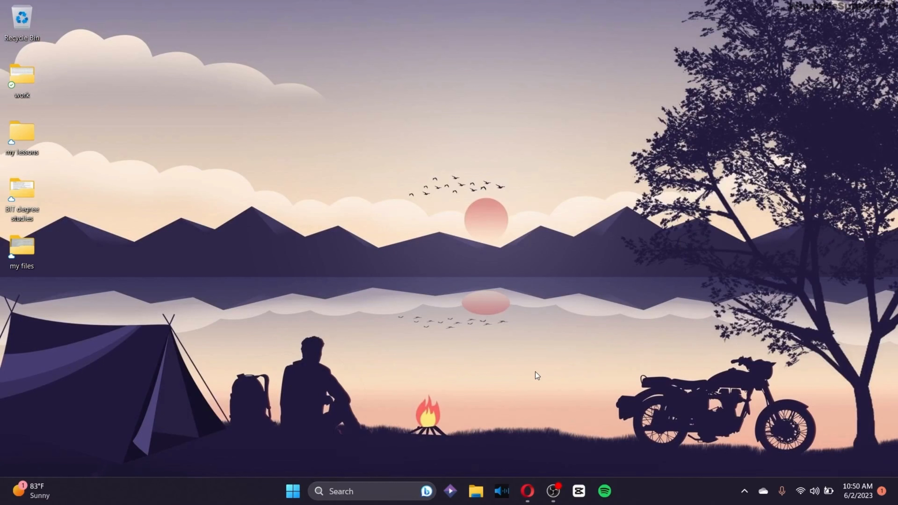
{"action": "mouse_move", "coordinate": [520, 304]}
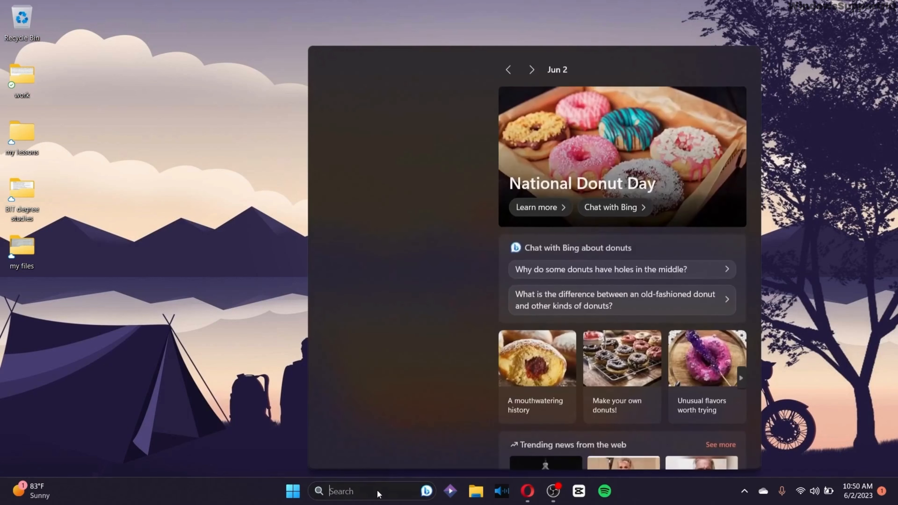
Step: Search the taskbar for cmd so Command Prompt appears as the best match
{"action": "type", "text": "cmd"}
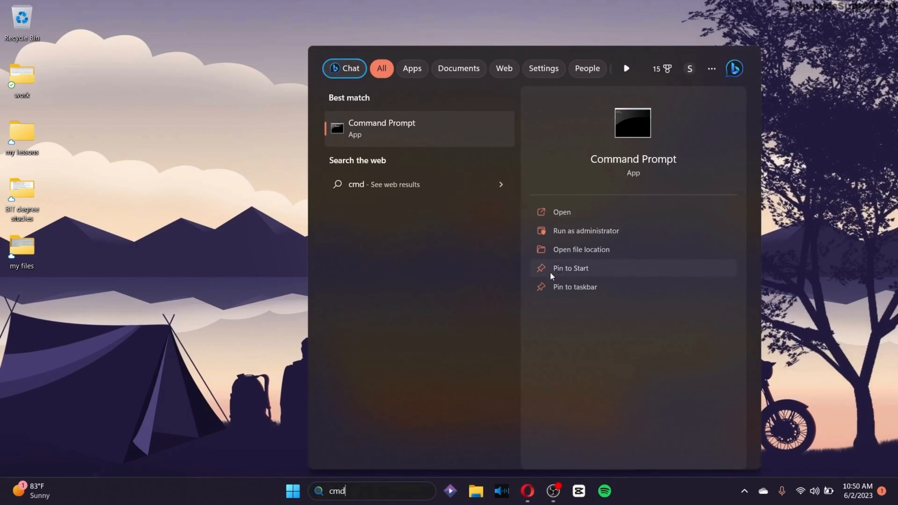
{"action": "mouse_move", "coordinate": [585, 231]}
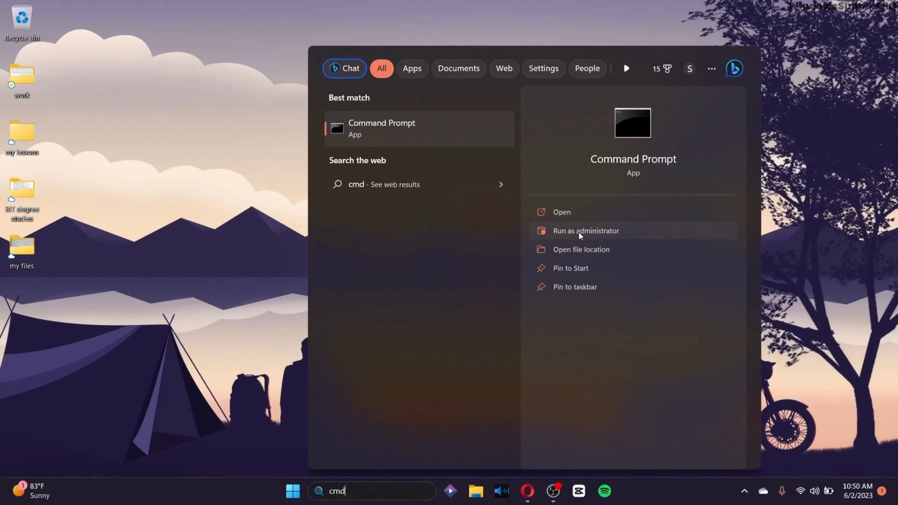
Step: Start DiskPart in an administrator Command Prompt, list the disks and begin selecting Disk 0
{"action": "left_click", "coordinate": [584, 230]}
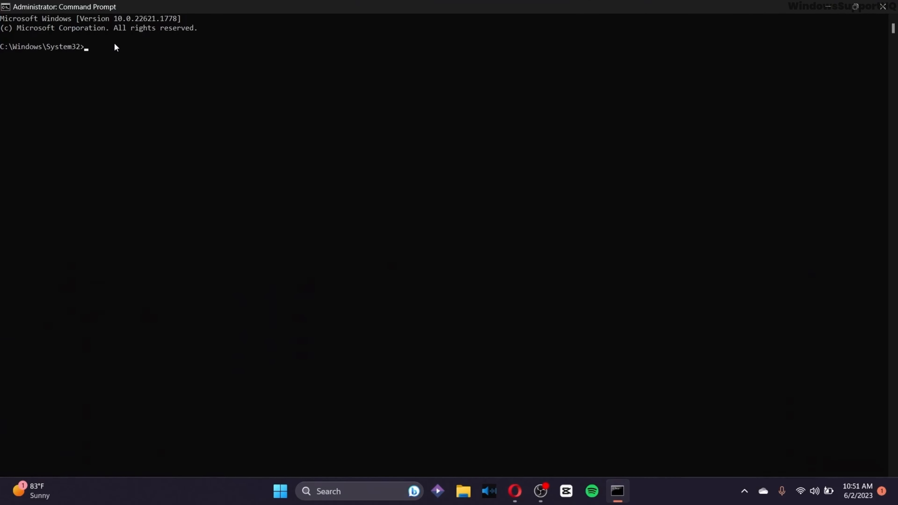
{"action": "type", "text": "diskpart"}
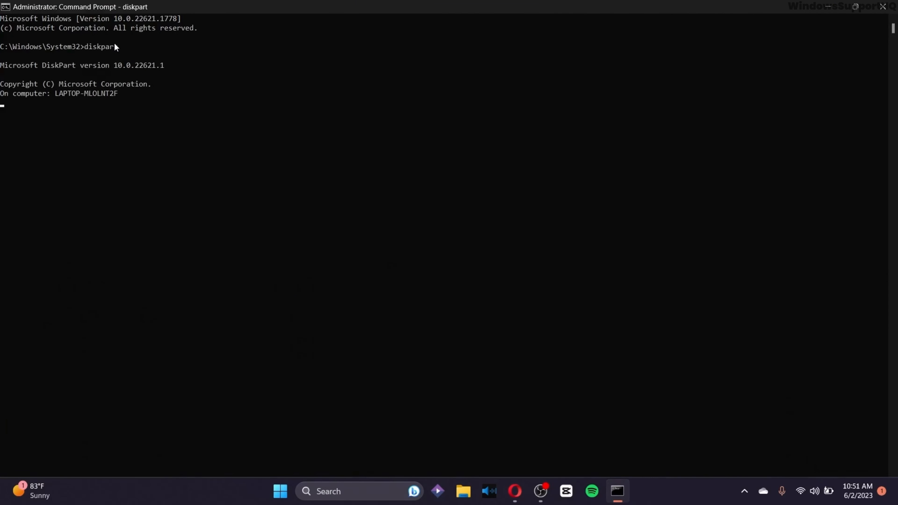
{"action": "type", "text": "list disk"}
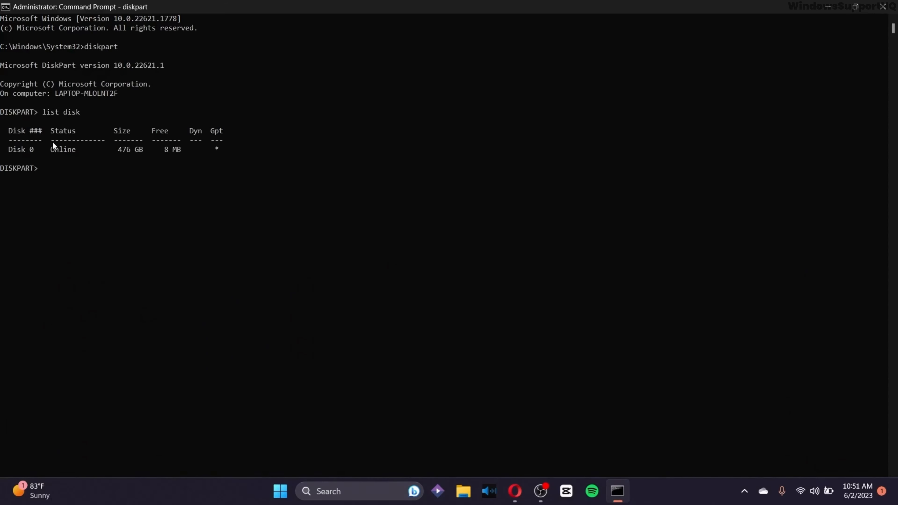
{"action": "mouse_move", "coordinate": [77, 155]}
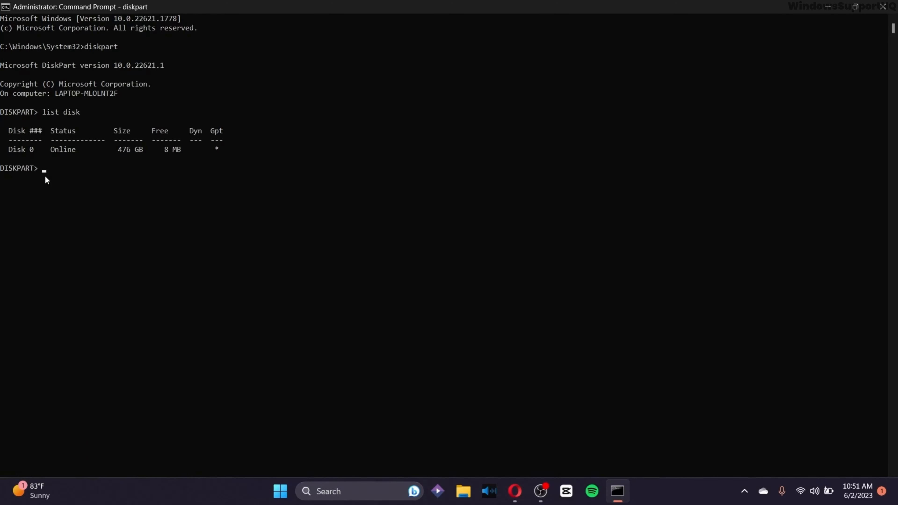
{"action": "type", "text": "select disk 0"}
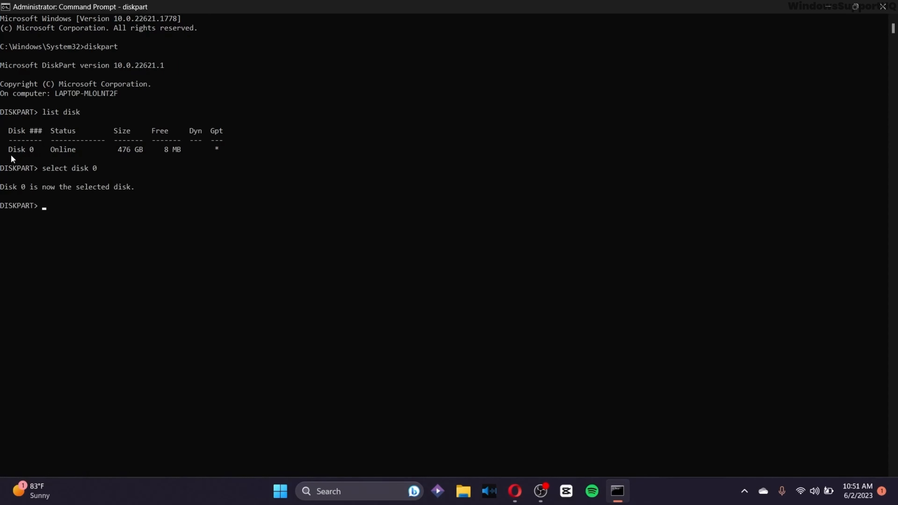
Step: Clear the read-only attribute on Disk 0 with attributes disk clear readonly
{"action": "type", "text": "attributes disk clea"}
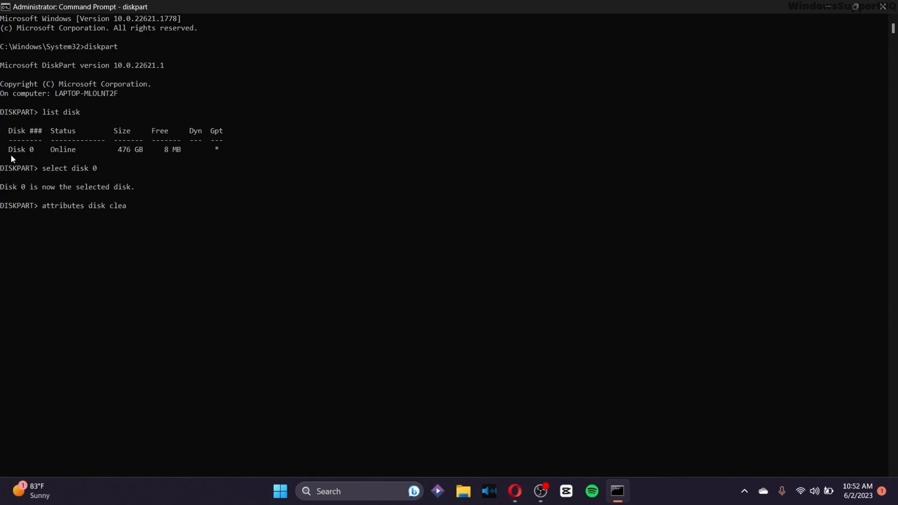
{"action": "type", "text": "r readonly"}
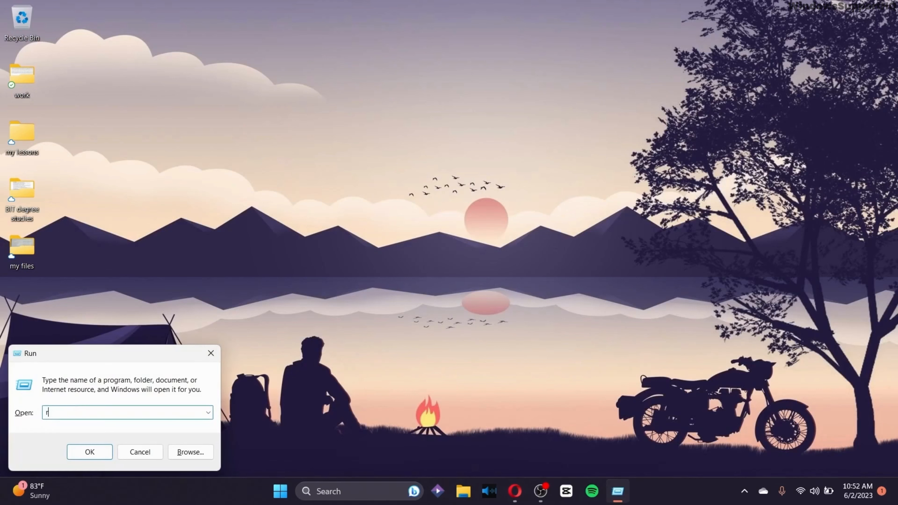
Step: Launch Registry Editor via the Run dialog with regedit
{"action": "type", "text": "eg"}
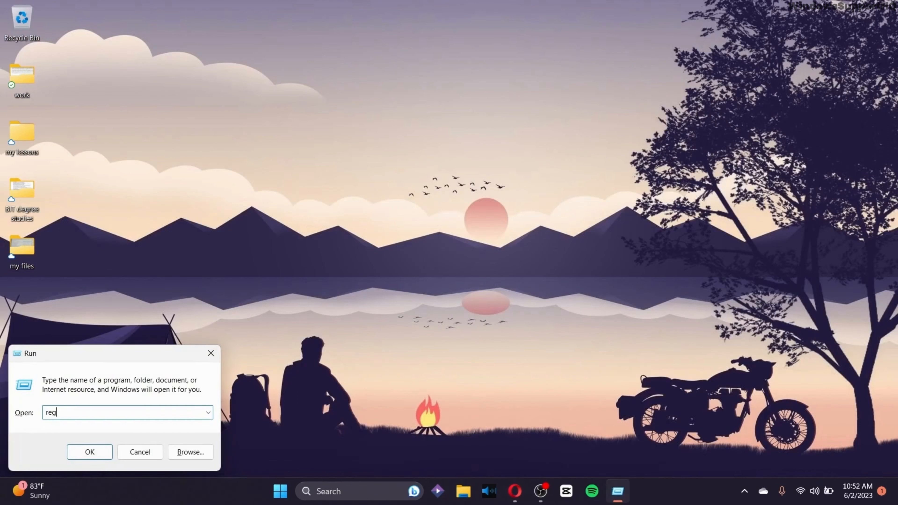
{"action": "left_click", "coordinate": [90, 451]}
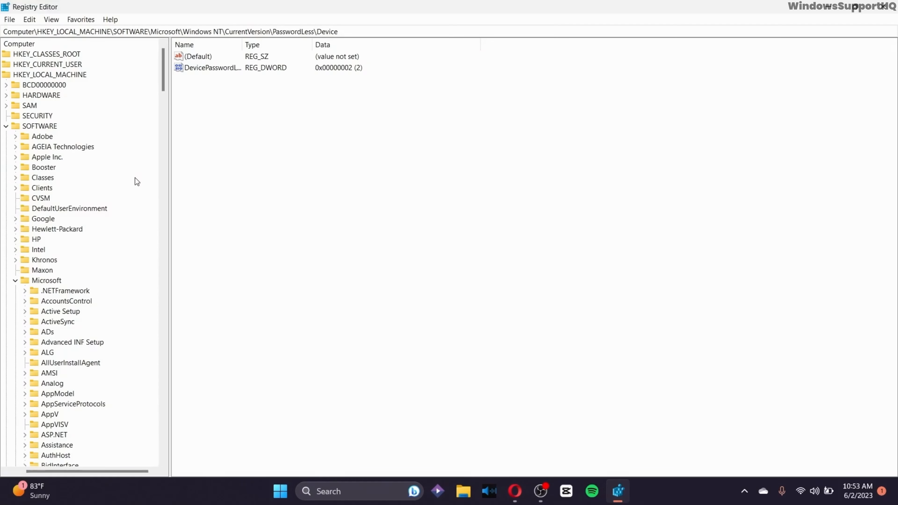
Step: Navigate the registry tree to HKEY_LOCAL_MACHINE\SYSTEM\CurrentControlSet\Control
{"action": "left_click", "coordinate": [69, 74]}
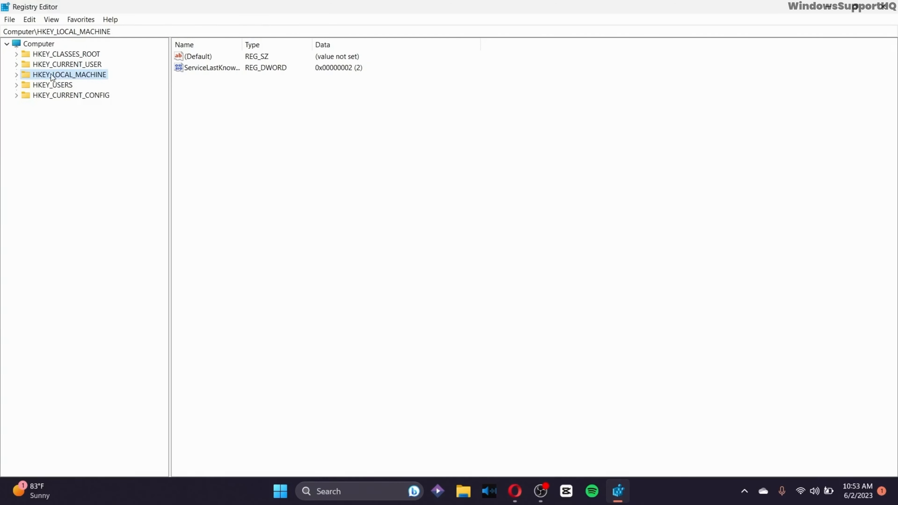
{"action": "left_click", "coordinate": [16, 75]}
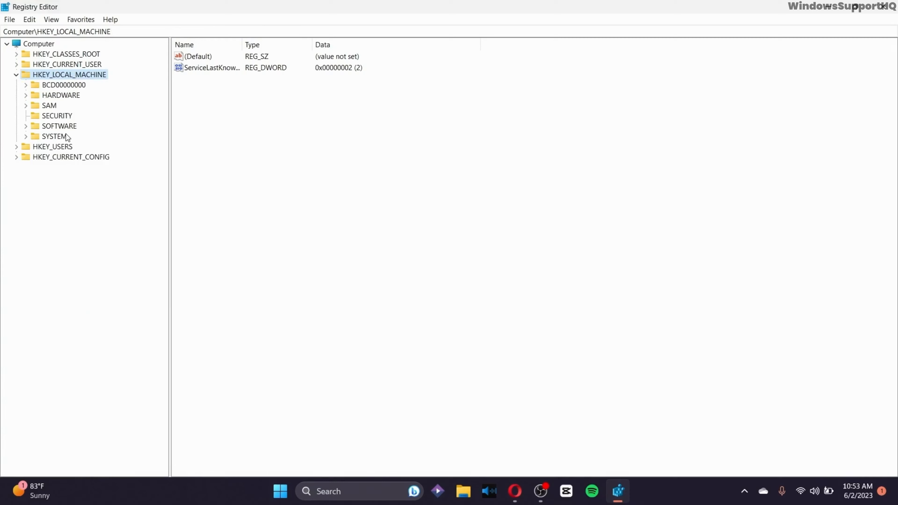
{"action": "left_click", "coordinate": [54, 136]}
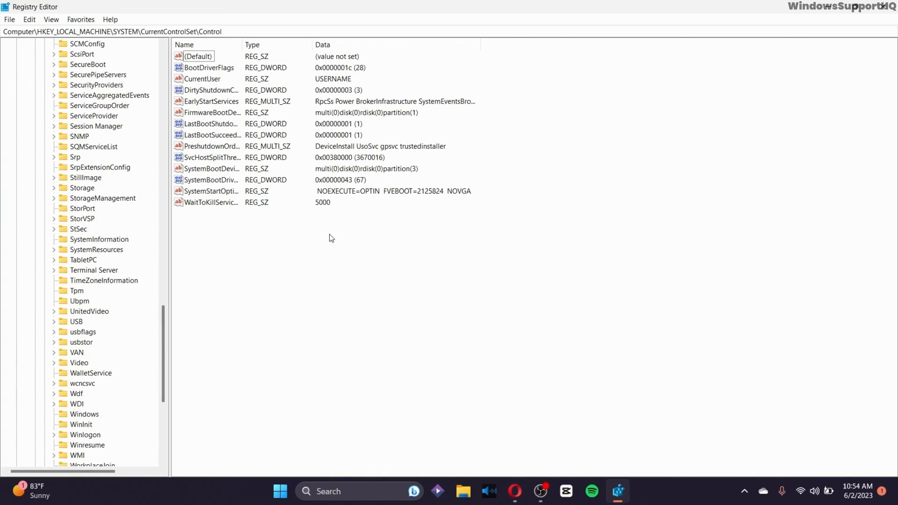
Step: Create a new subkey named StorageDevice under the Control key
{"action": "right_click", "coordinate": [331, 238]}
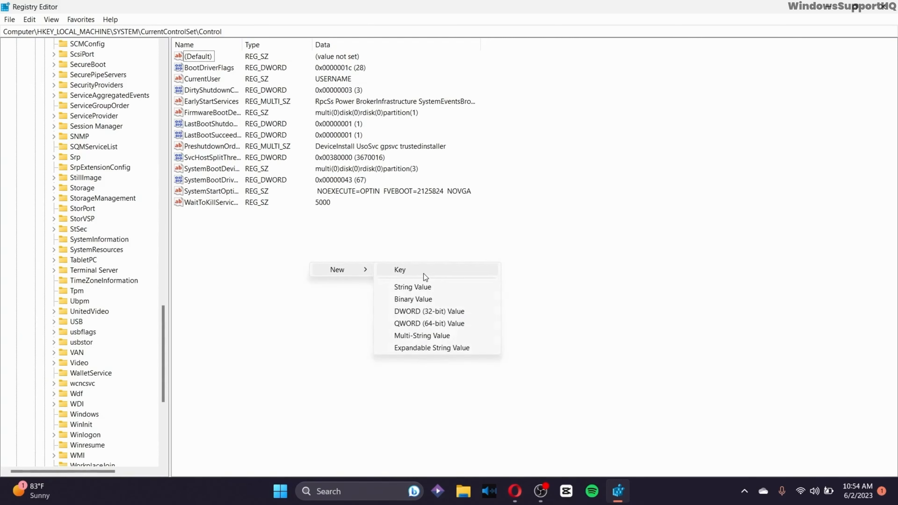
{"action": "left_click", "coordinate": [400, 270]}
{"action": "type", "text": "StorageDevice"}
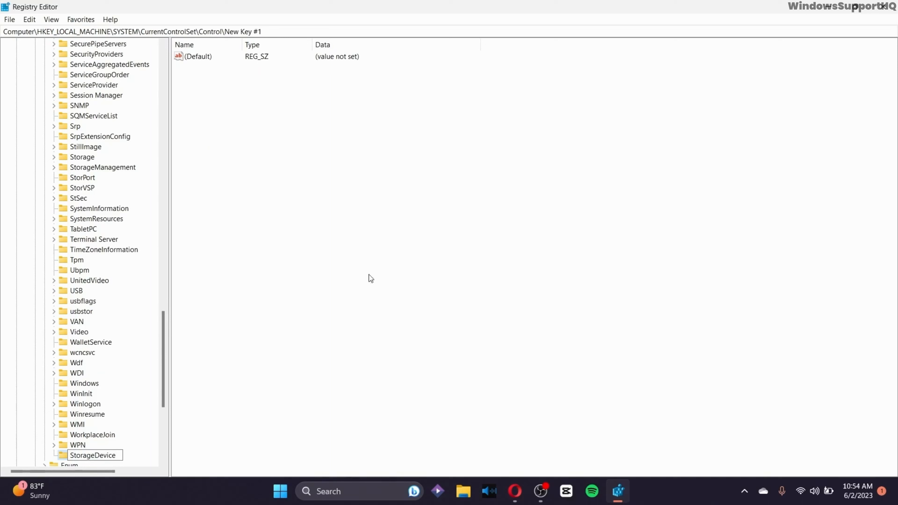
Step: Add a QWORD (64-bit) value New Value #1 to StorageDevice and confirm its data as 0
{"action": "right_click", "coordinate": [370, 278]}
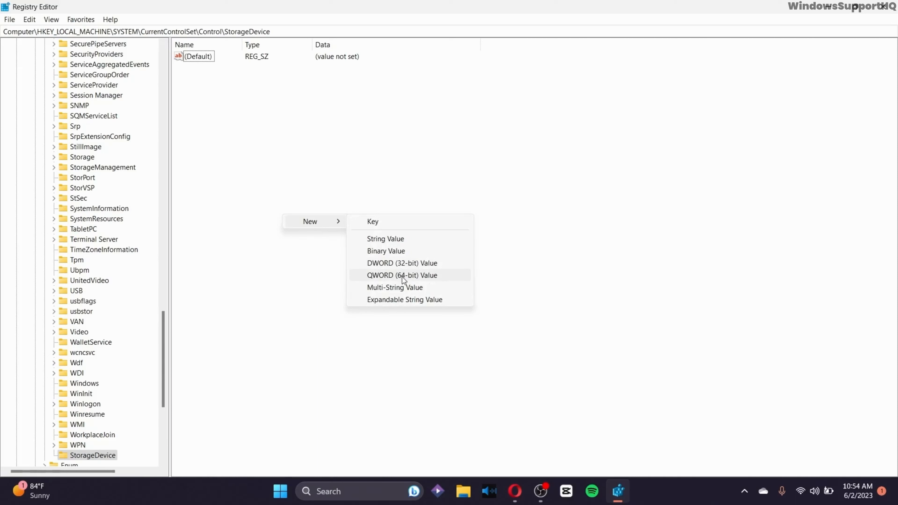
{"action": "left_click", "coordinate": [402, 276]}
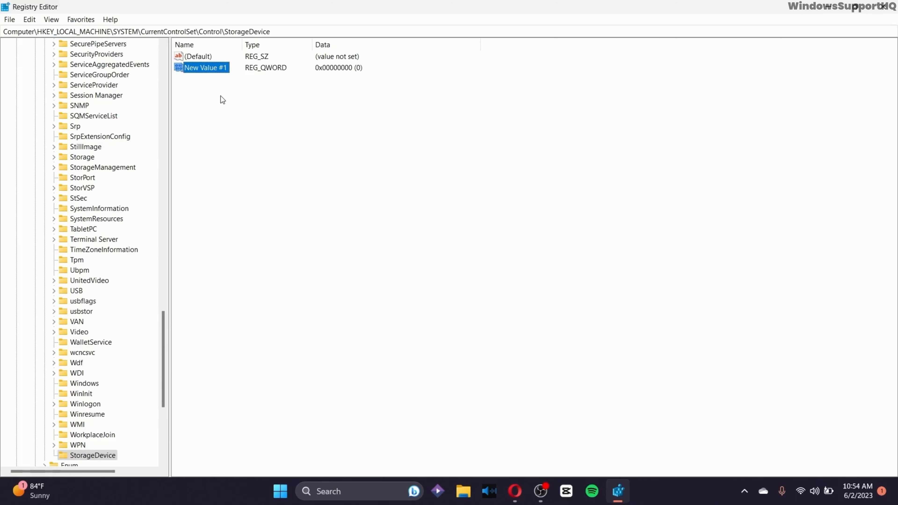
{"action": "double_click", "coordinate": [206, 67]}
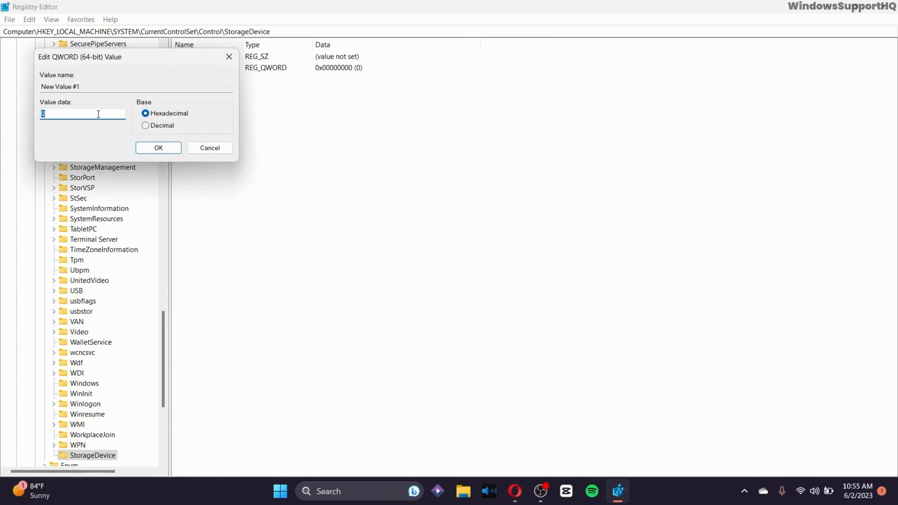
{"action": "left_click", "coordinate": [159, 148]}
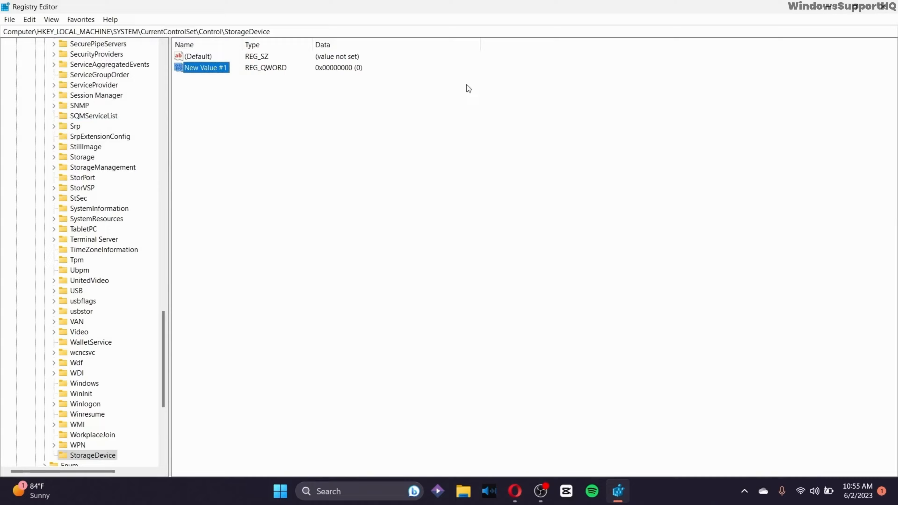